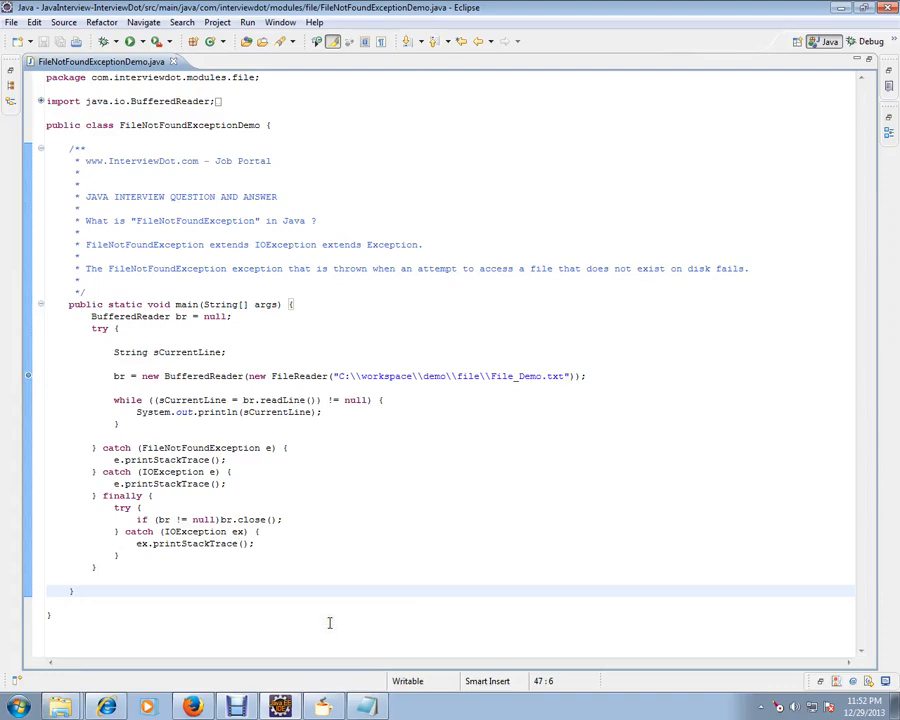
Step: Highlight IOException in the comment and browse the java.io tree in rt.jar
{"action": "double_click", "coordinate": [140, 160]}
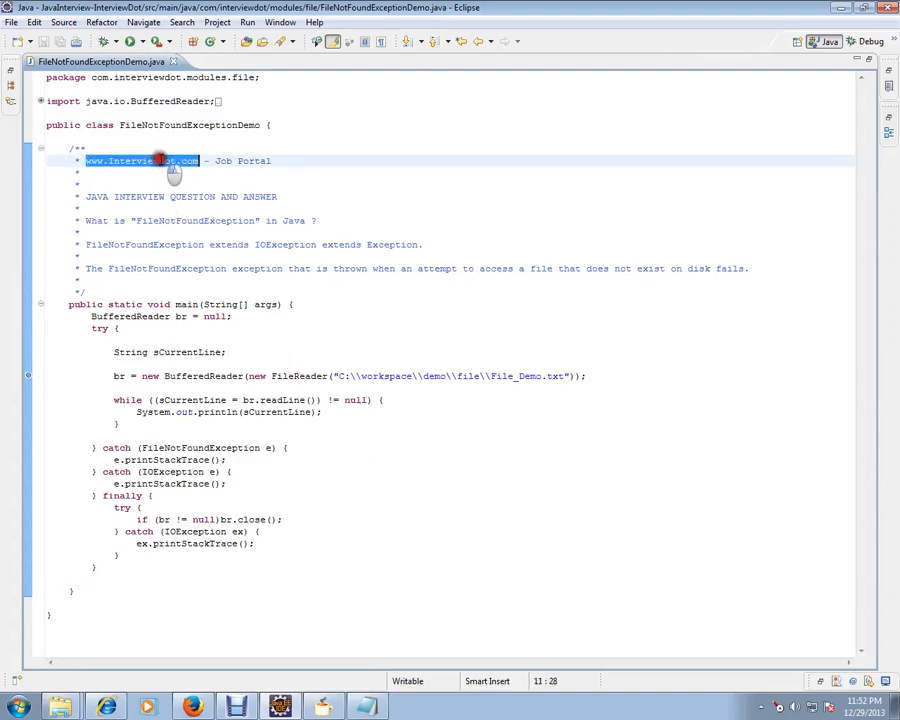
{"action": "mouse_move", "coordinate": [324, 286]}
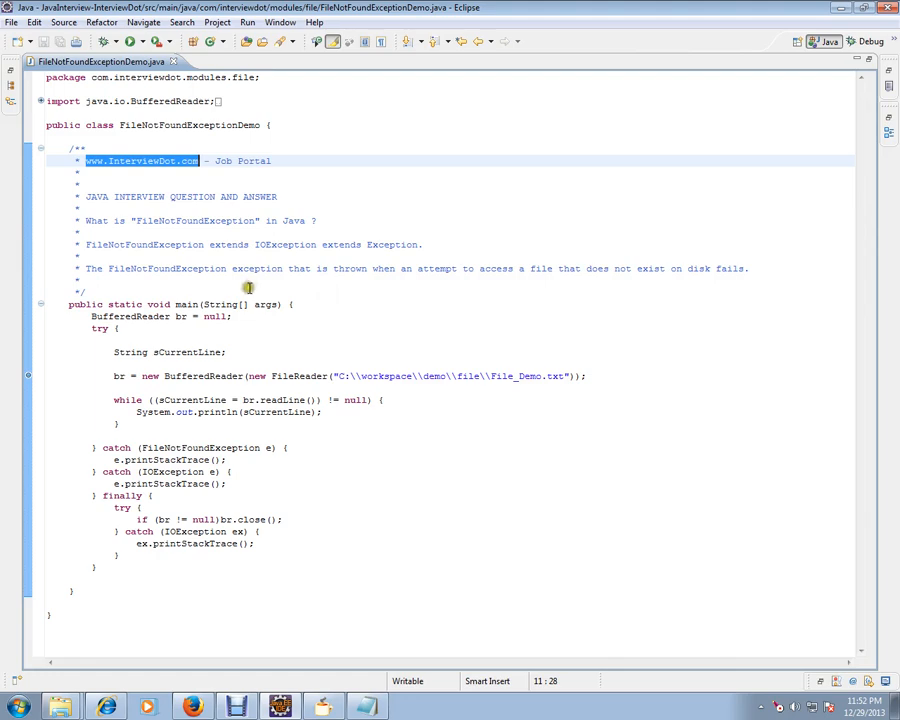
{"action": "double_click", "coordinate": [284, 244]}
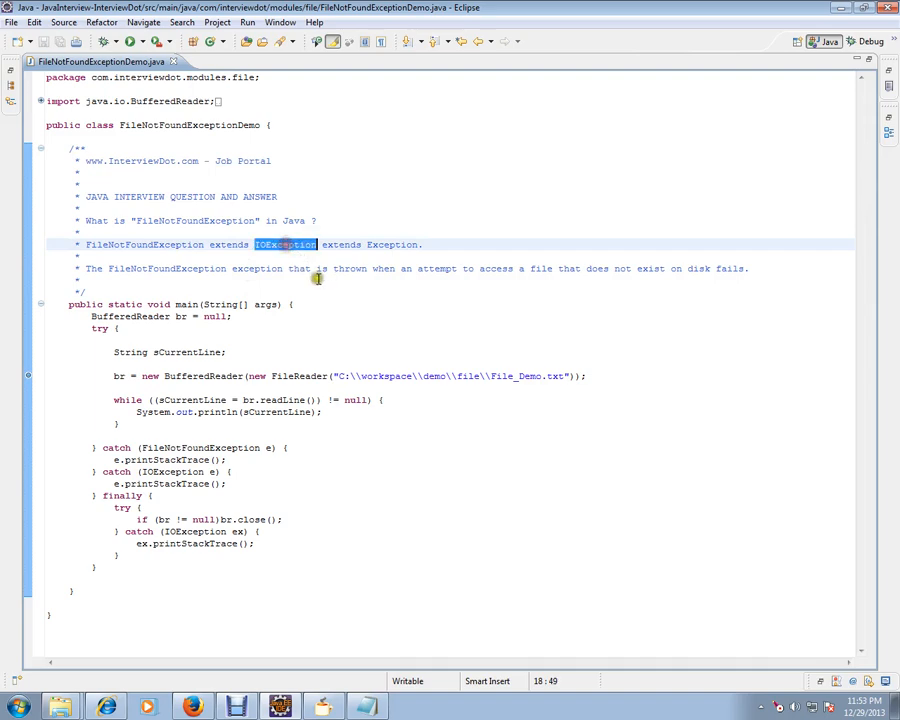
{"action": "left_click", "coordinate": [296, 268]}
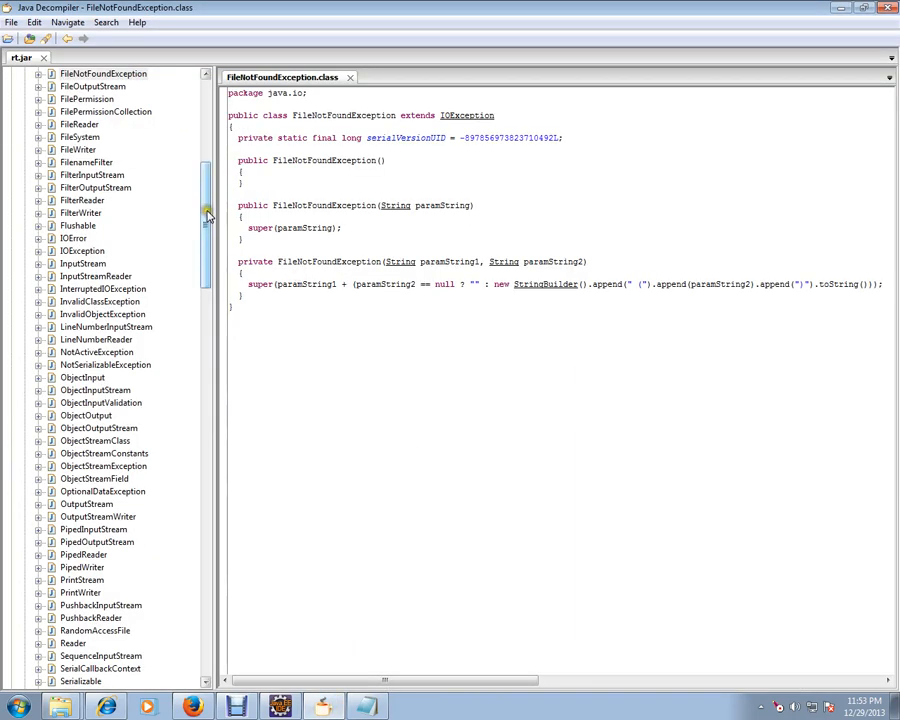
{"action": "scroll", "scroll_direction": "up", "scroll_amount": 3}
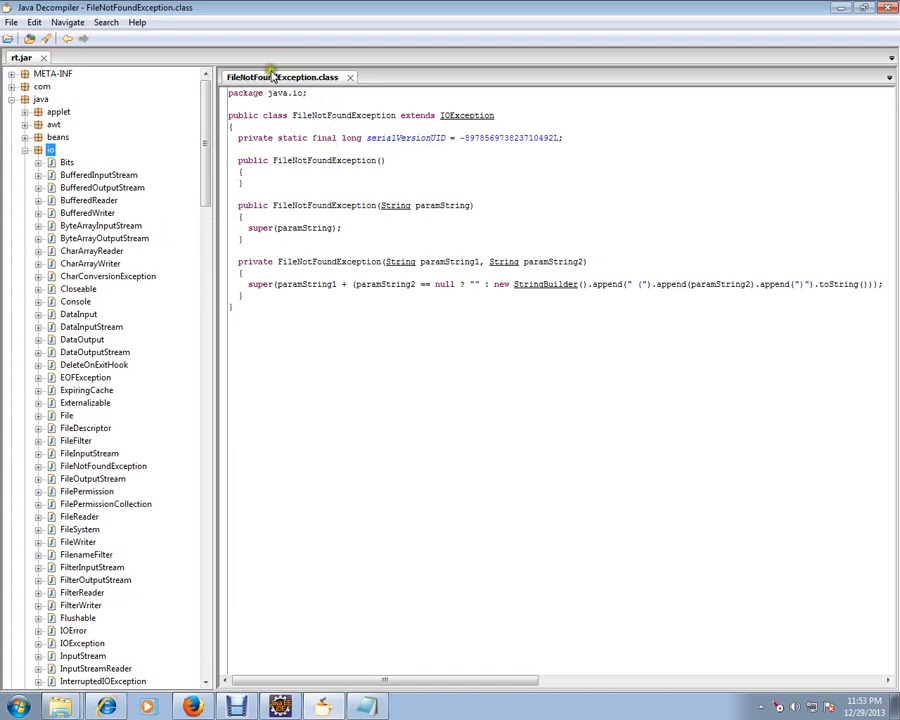
{"action": "mouse_move", "coordinate": [284, 408]}
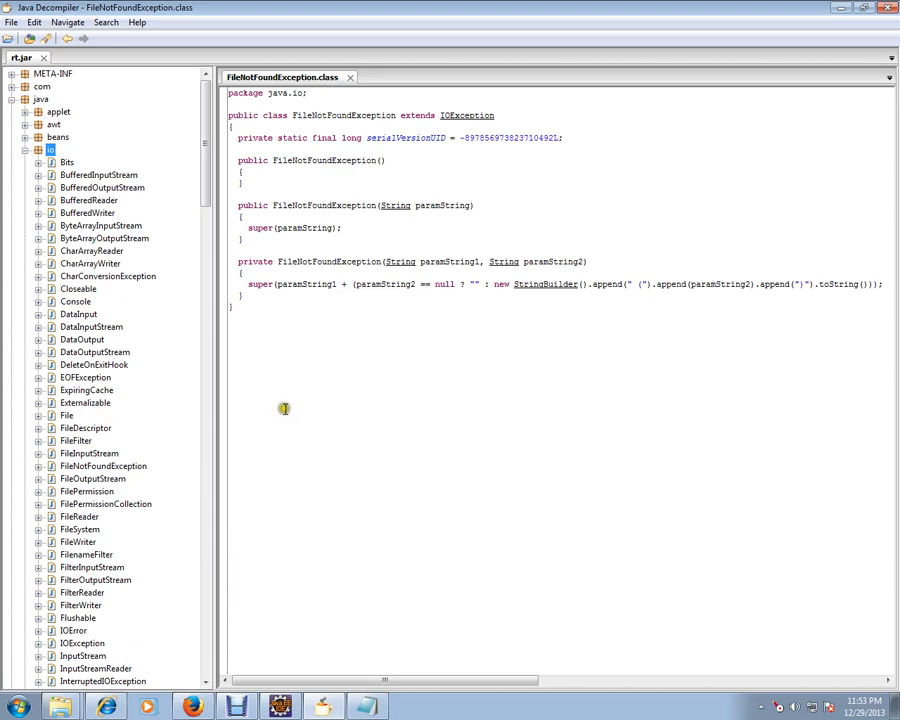
{"action": "scroll", "scroll_direction": "down", "scroll_amount": 3}
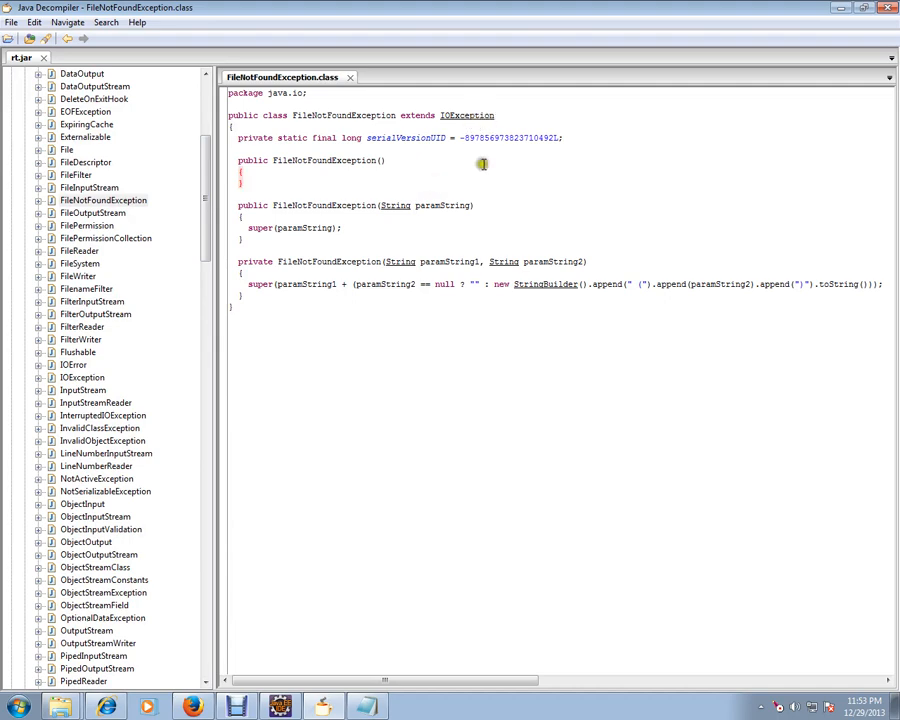
{"action": "mouse_move", "coordinate": [384, 284]}
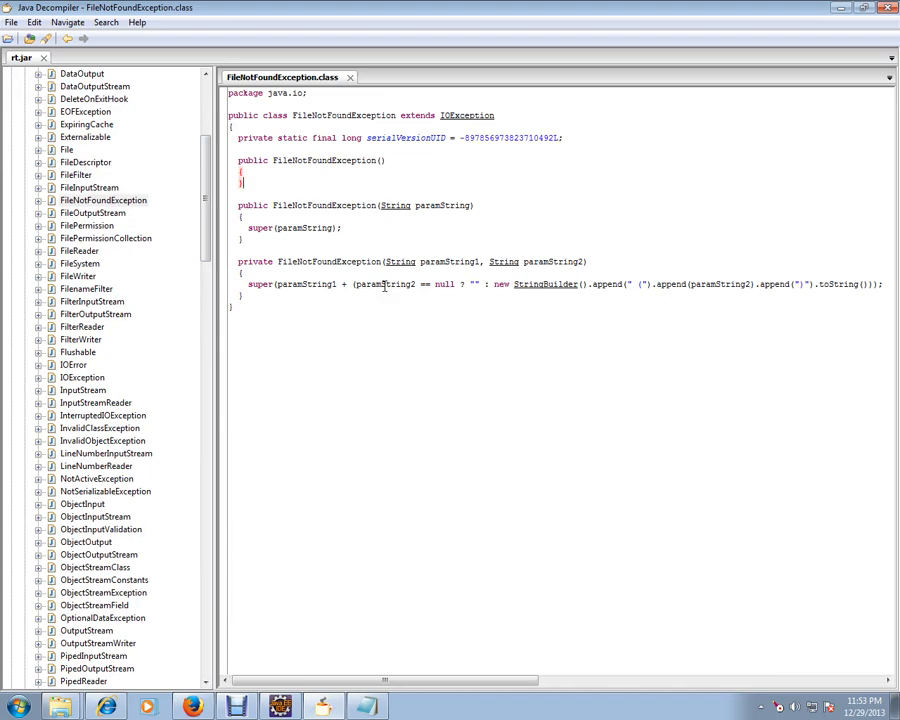
Step: View the IOException parent class source, showing it extends Exception, then return to FileNotFoundException
{"action": "double_click", "coordinate": [384, 284]}
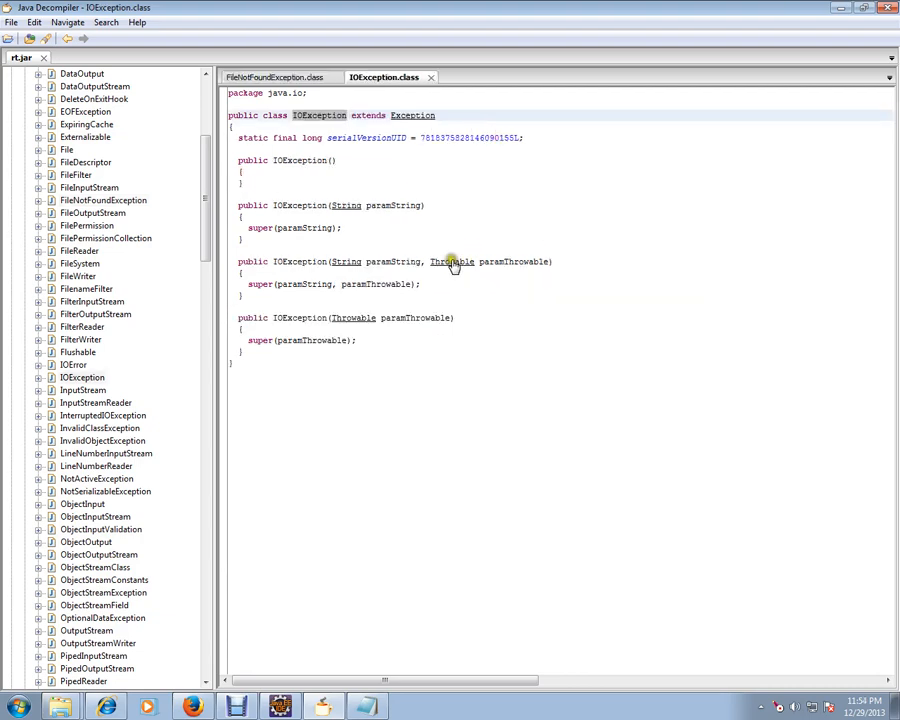
{"action": "mouse_move", "coordinate": [460, 232]}
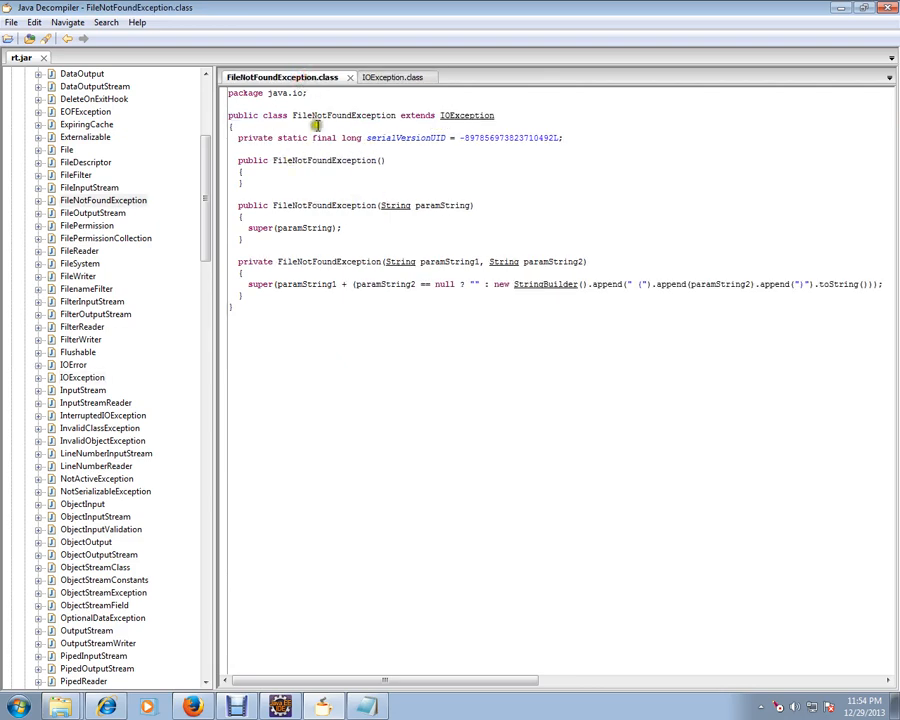
{"action": "double_click", "coordinate": [360, 114]}
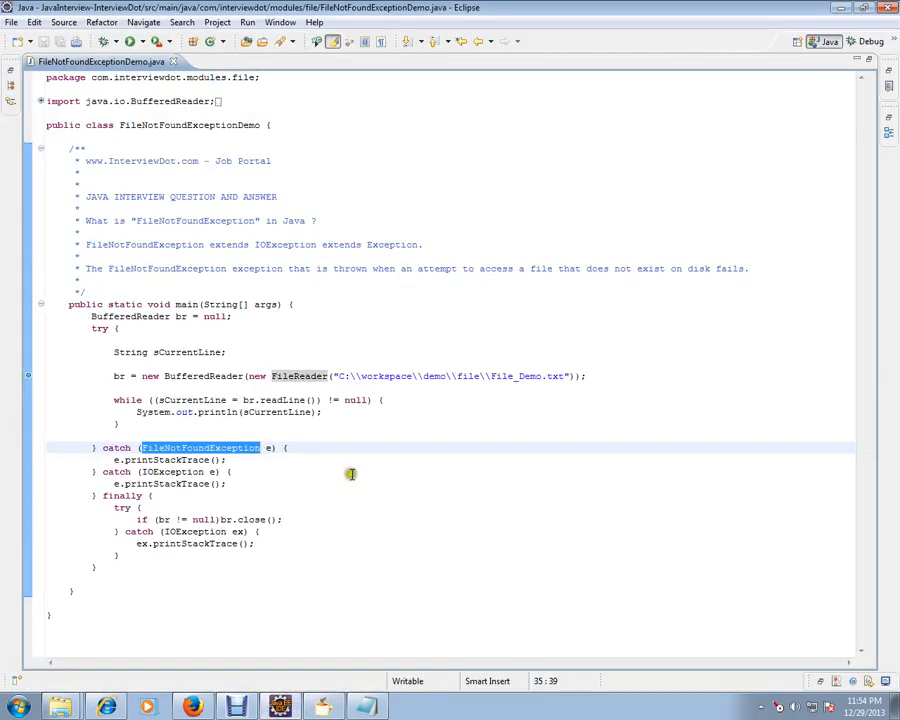
Step: Run the demo to print File_Demo.txt's text, then change the path to File_Demo1.txt
{"action": "left_click", "coordinate": [170, 544]}
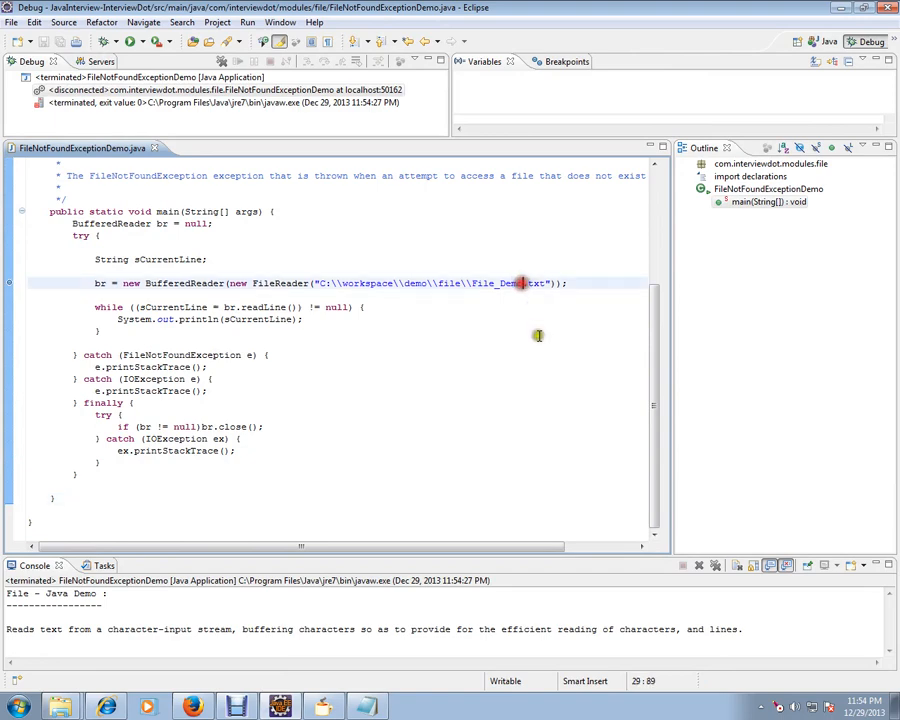
{"action": "type", "text": "o"}
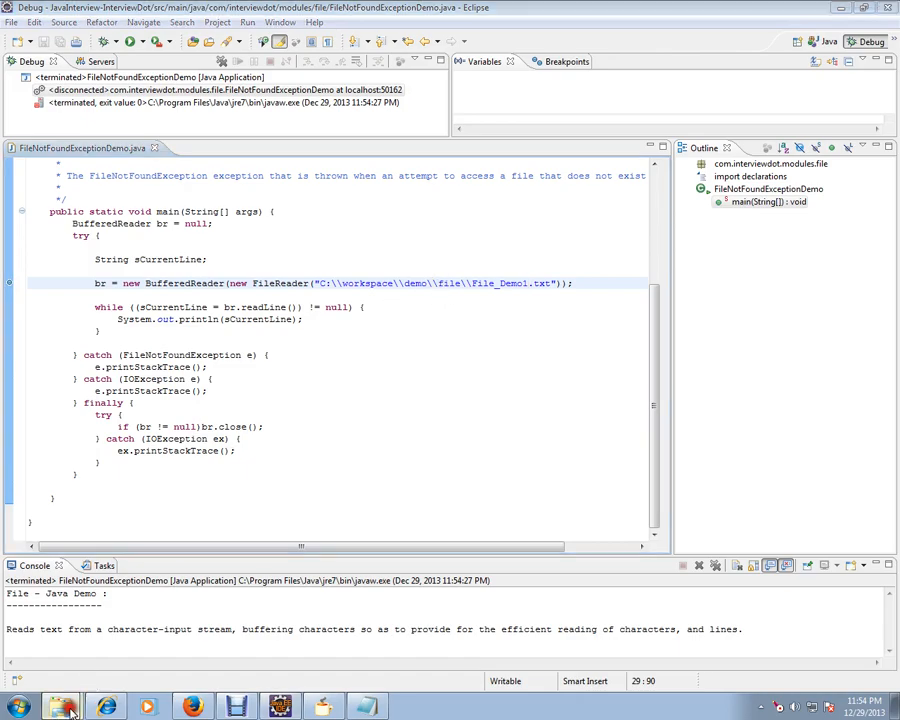
Step: Show C:\workspace\demo\File in Explorer, where File_Demo.txt is the only file
{"action": "left_click", "coordinate": [60, 708]}
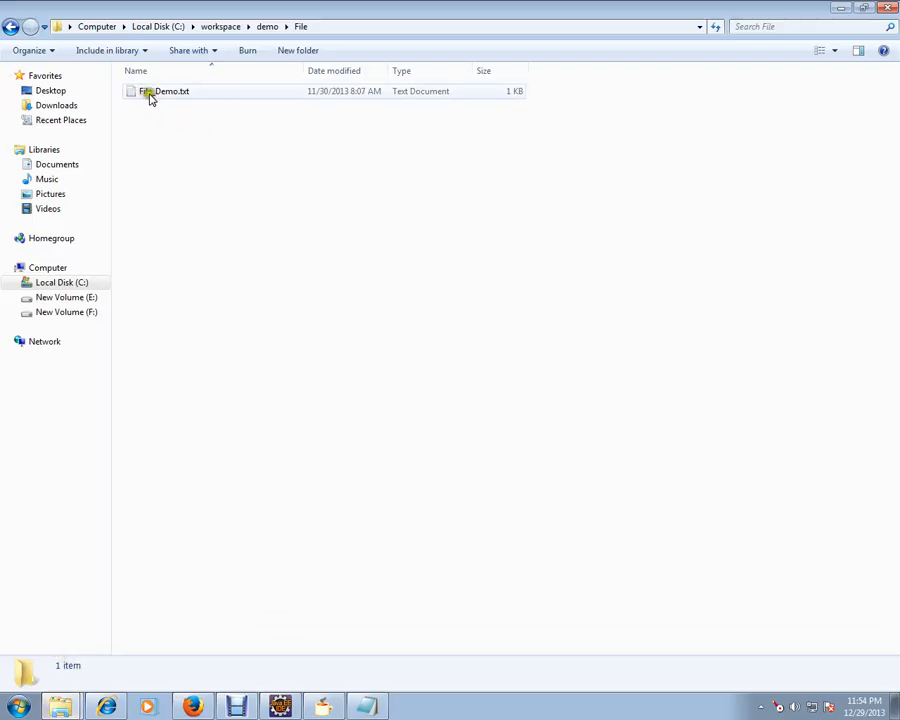
{"action": "left_click", "coordinate": [352, 272]}
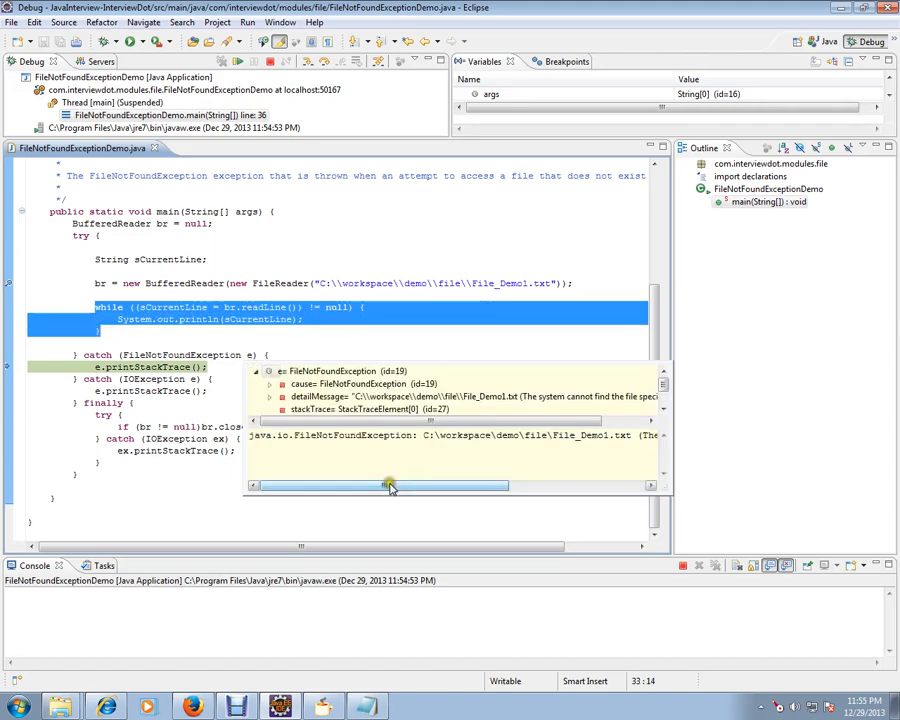
Step: Inspect exception e's detailMessage in the catch block and highlight the missing File_Demo1 name
{"action": "left_click_drag", "start_coordinate": [390, 486], "coordinate": [520, 486]}
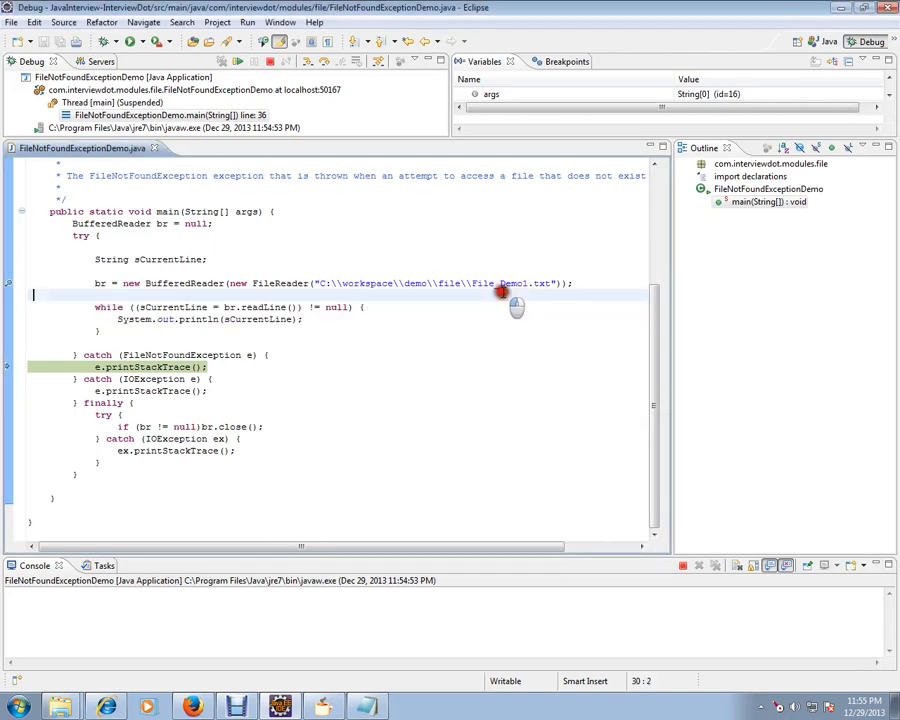
{"action": "double_click", "coordinate": [496, 284]}
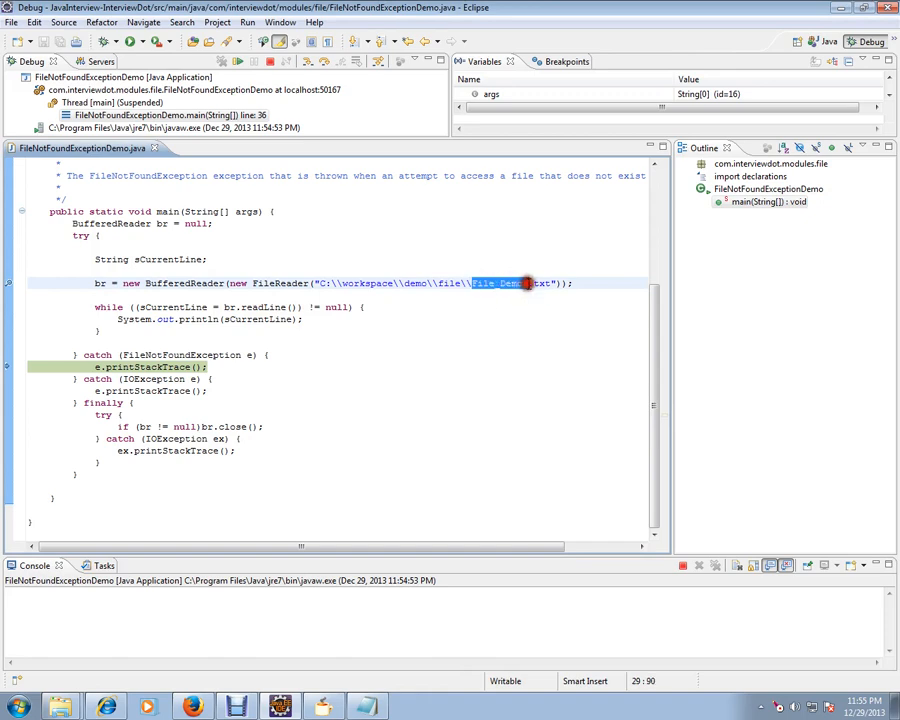
{"action": "left_click", "coordinate": [292, 354]}
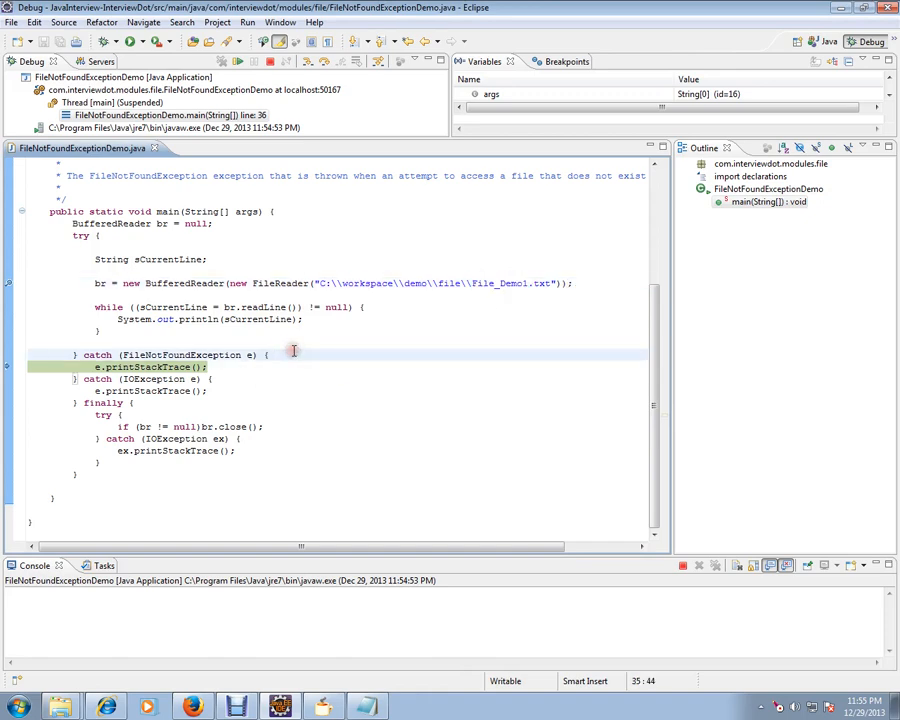